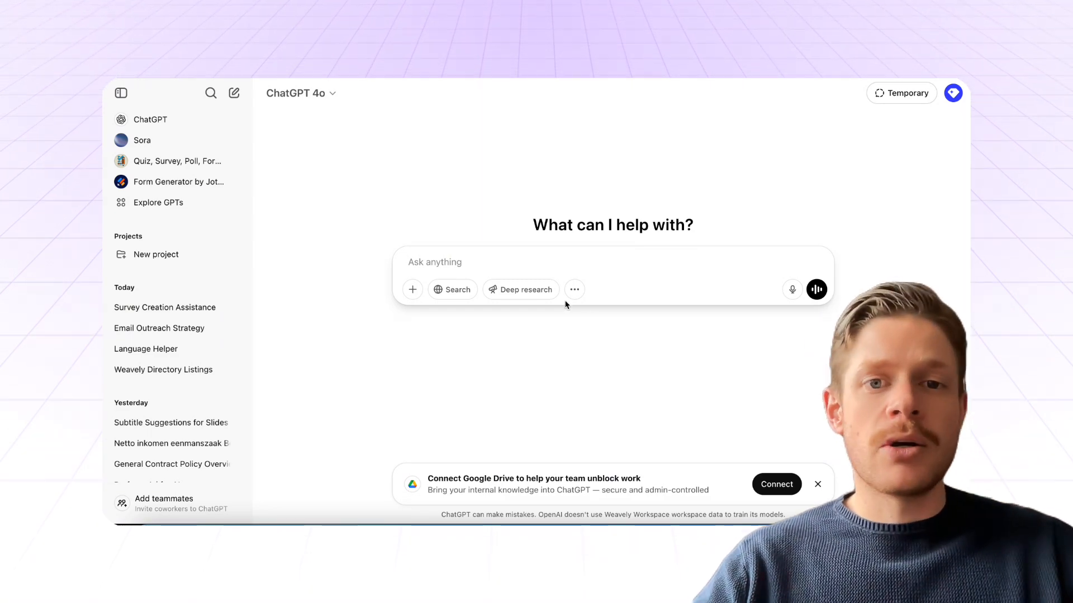
- Start a chat with the Weavely Forms & Surveys custom GPT from Explore GPTs
left_click(157, 202)
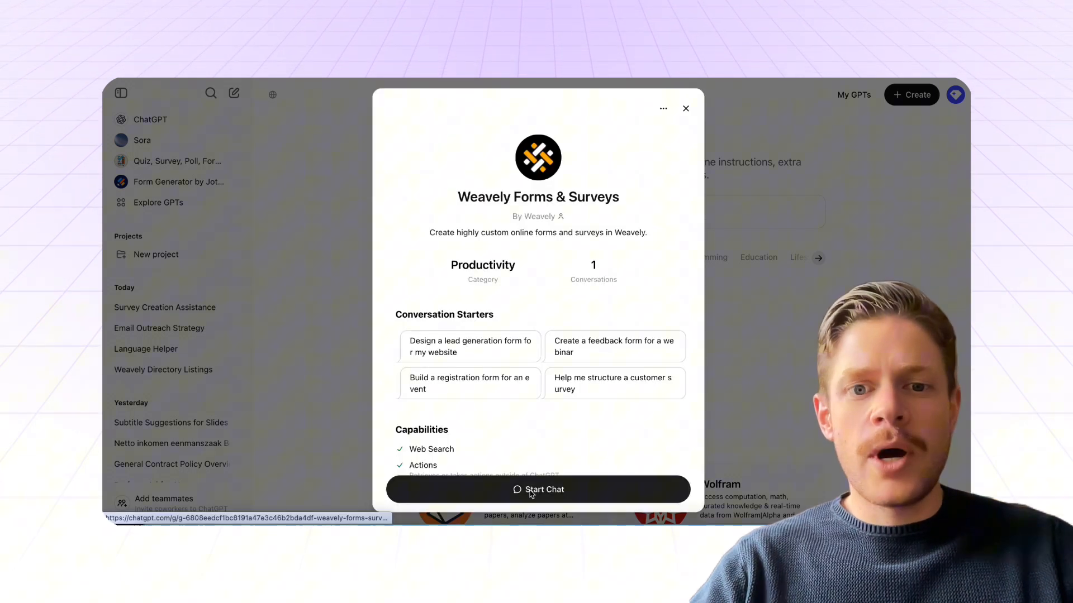
left_click(537, 489)
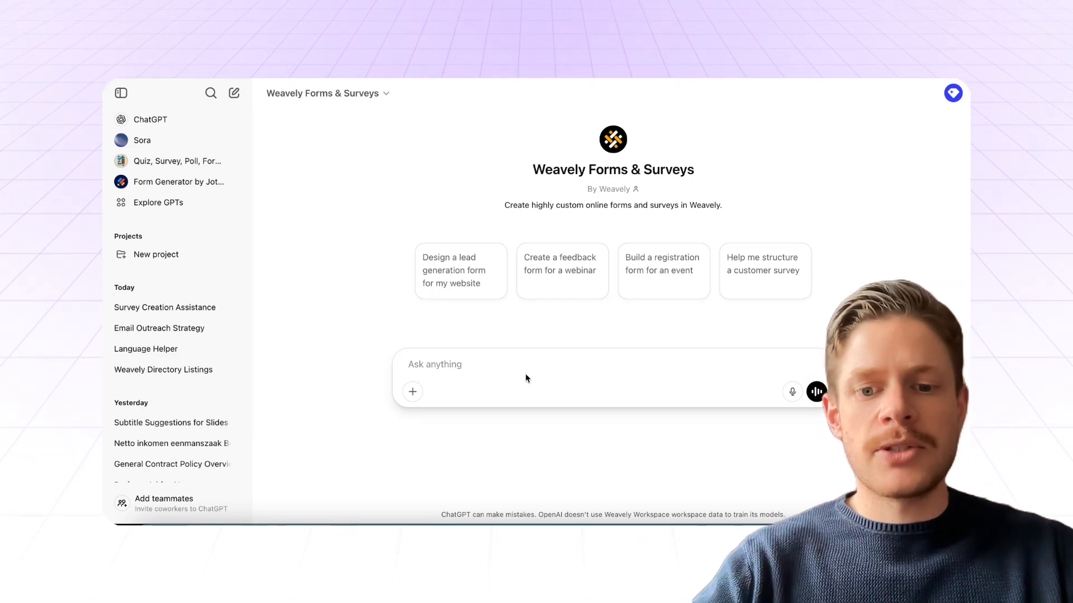
- Ask the GPT 'I need a youtube video feedback form' and review its eight-question draft
type("I need a yo")
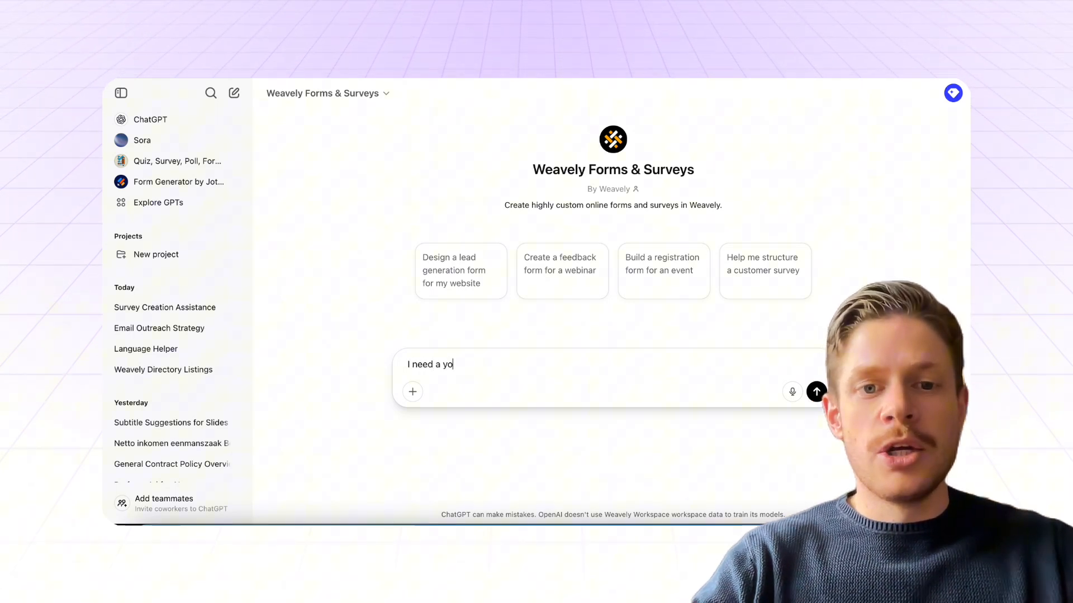
type("utube video f")
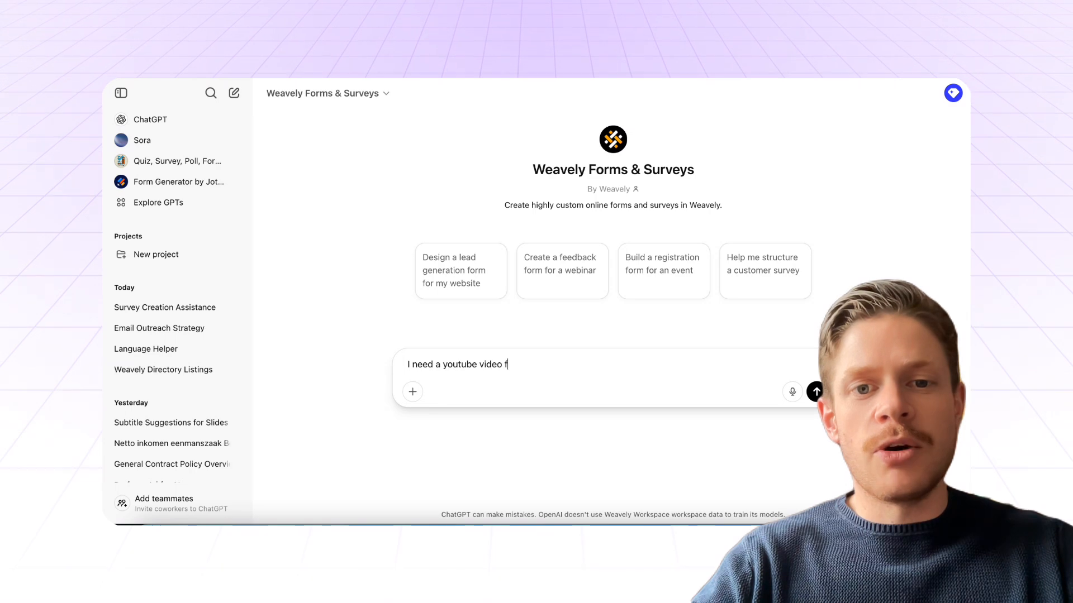
type("eedback fr")
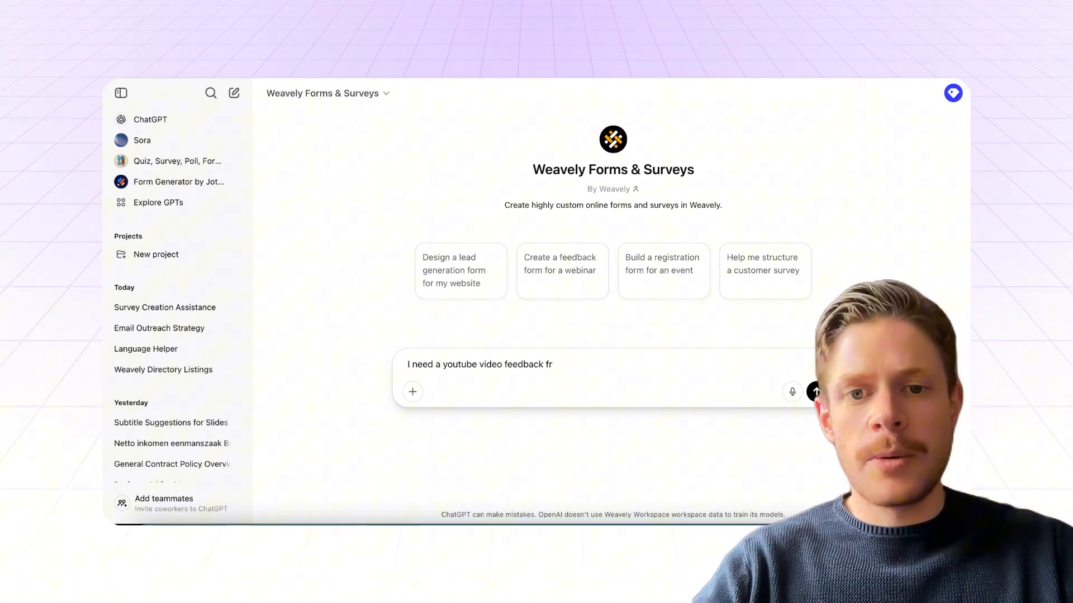
left_click(815, 392)
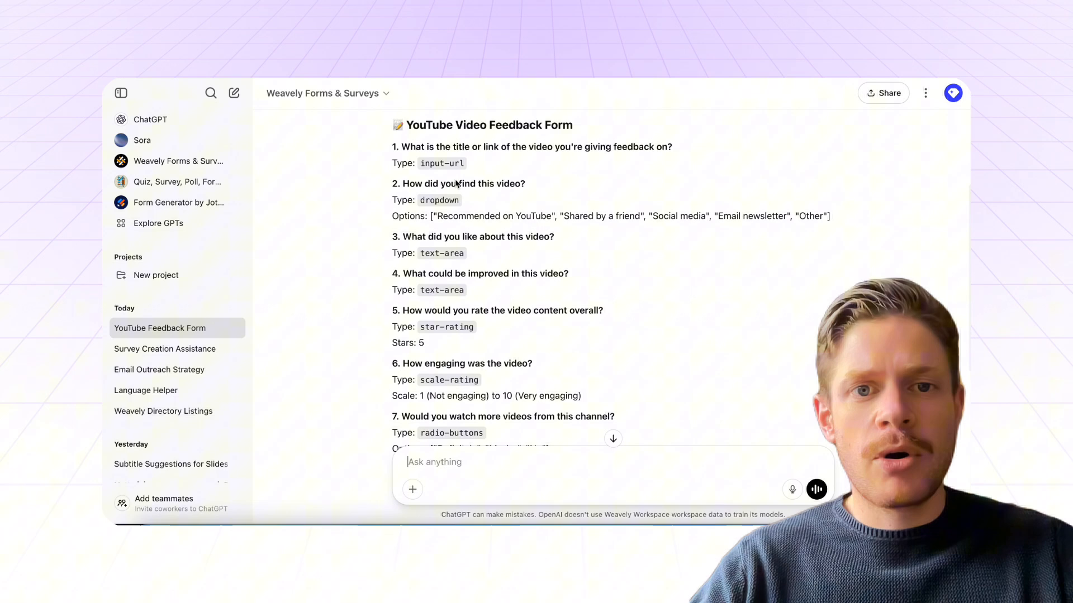
scroll("down", 3)
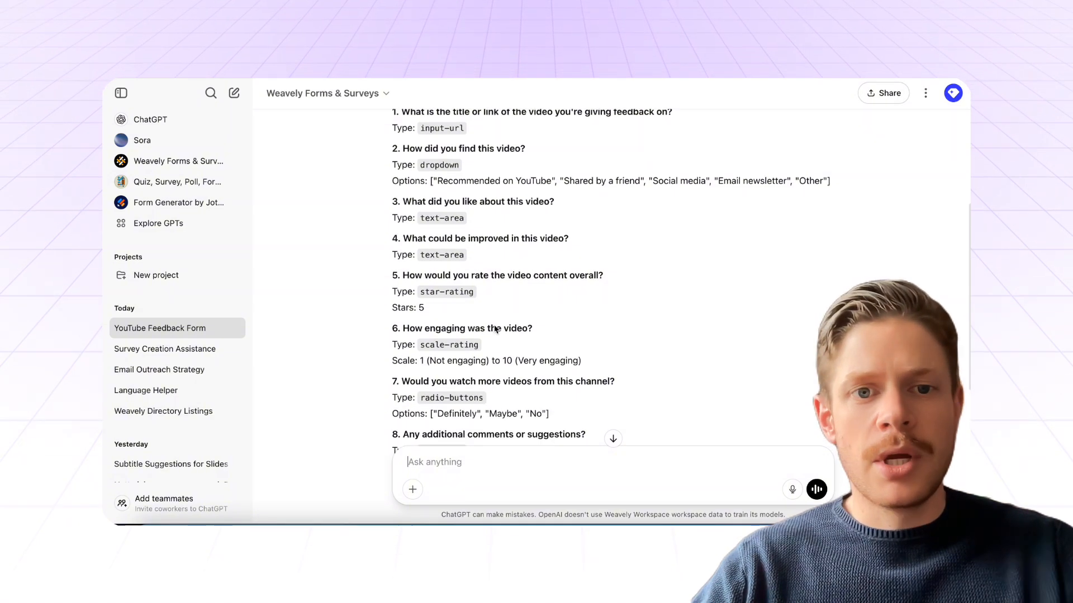
scroll("down", 3)
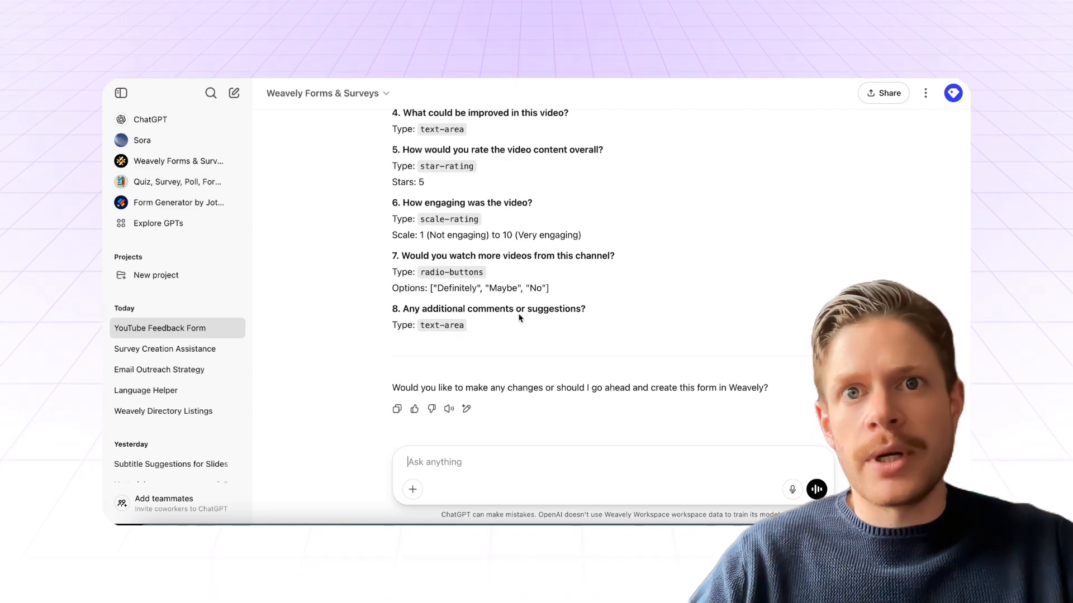
mouse_move(584, 436)
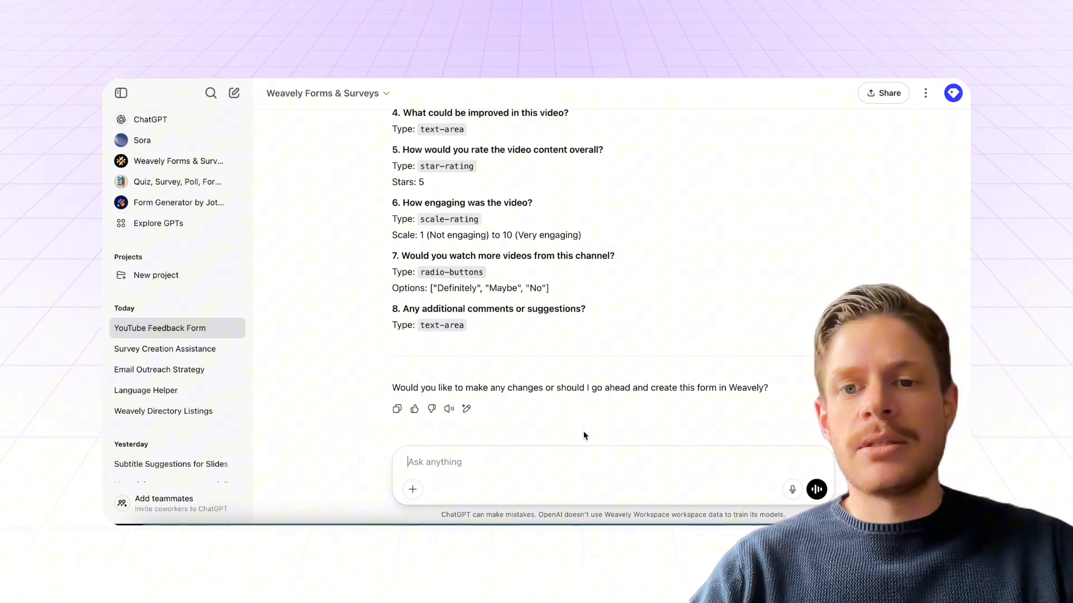
- Reply 'go ahead and create the form' and allow the connection to api.weavely.ai
type("go ahe")
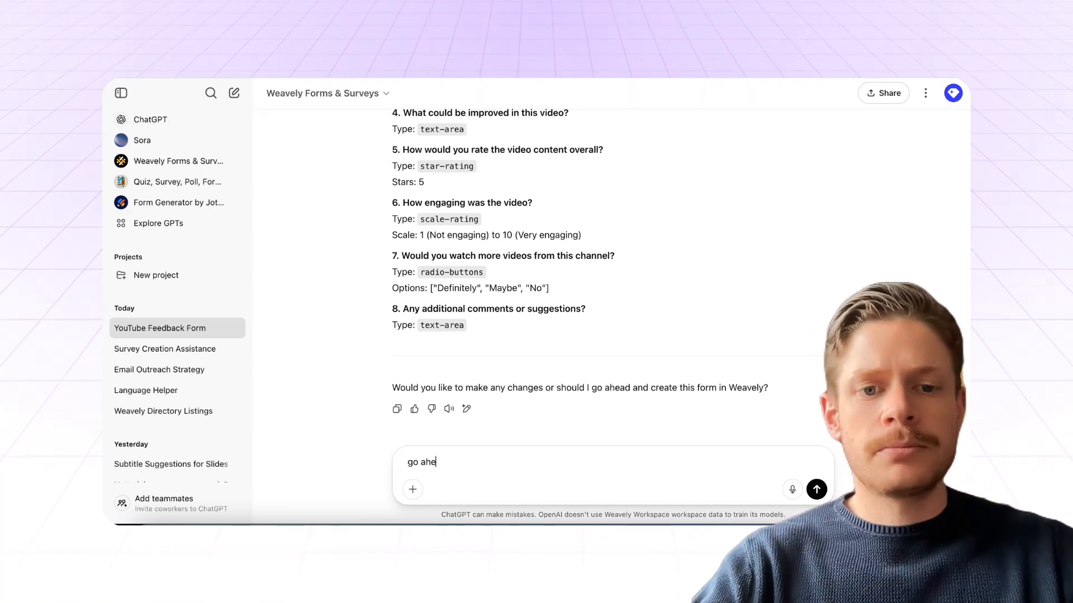
type("ad and")
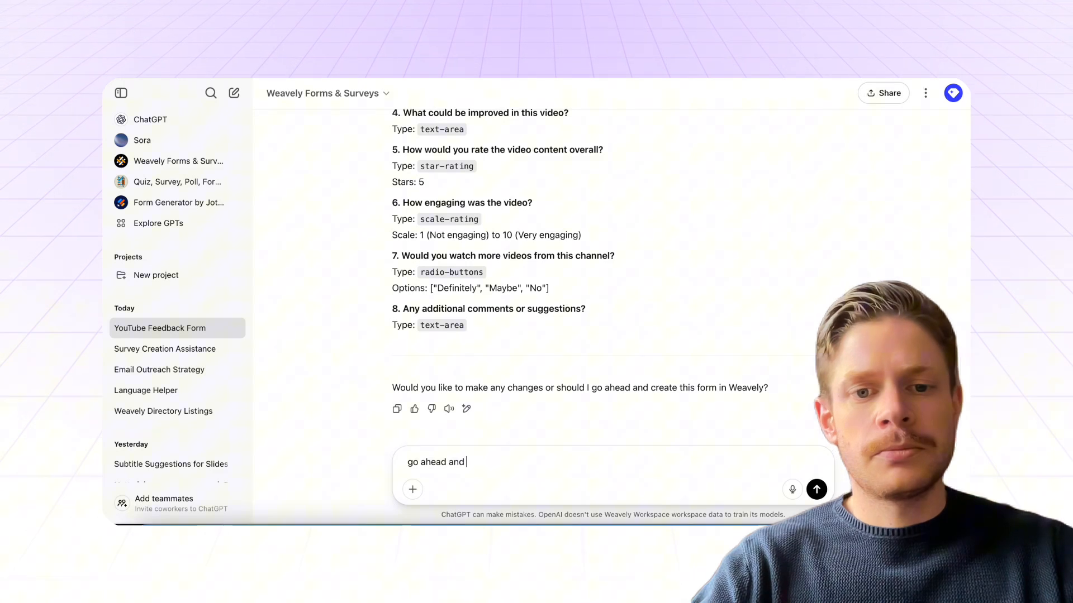
left_click(815, 490)
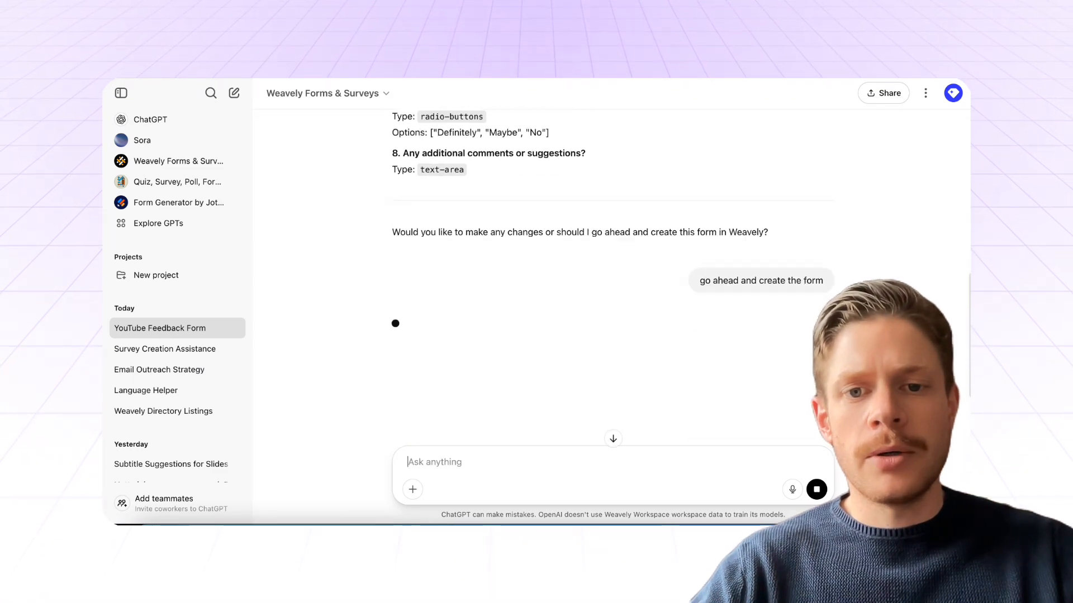
scroll("down", 3)
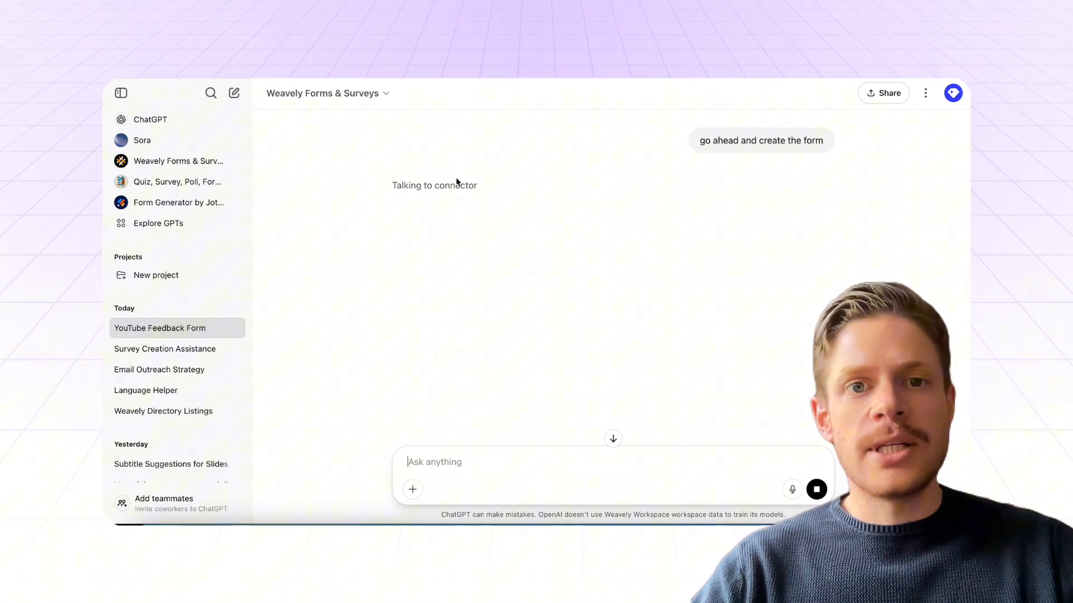
mouse_move(489, 228)
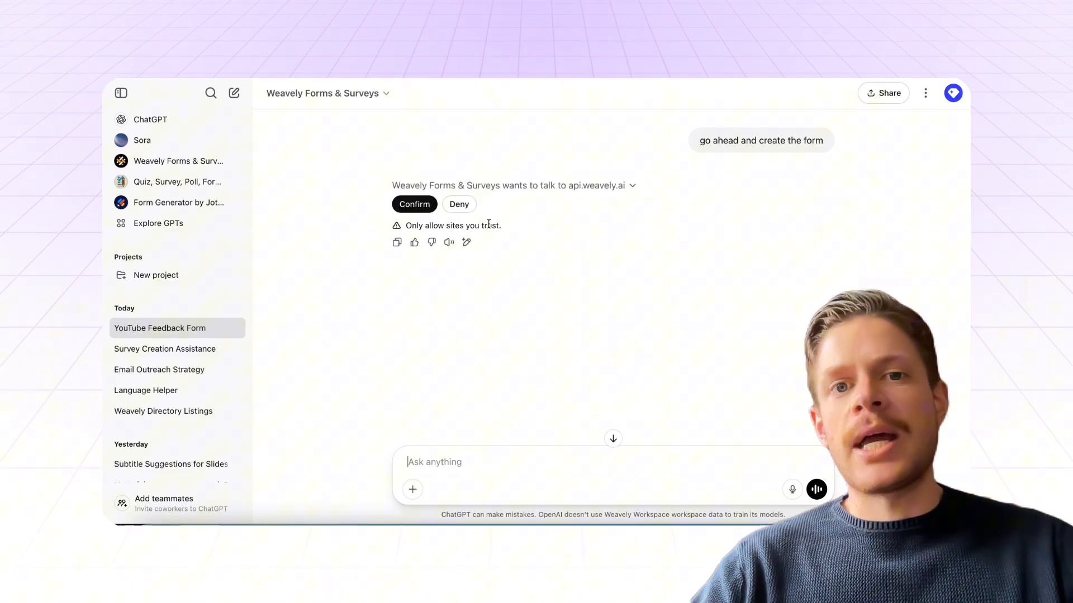
mouse_move(413, 204)
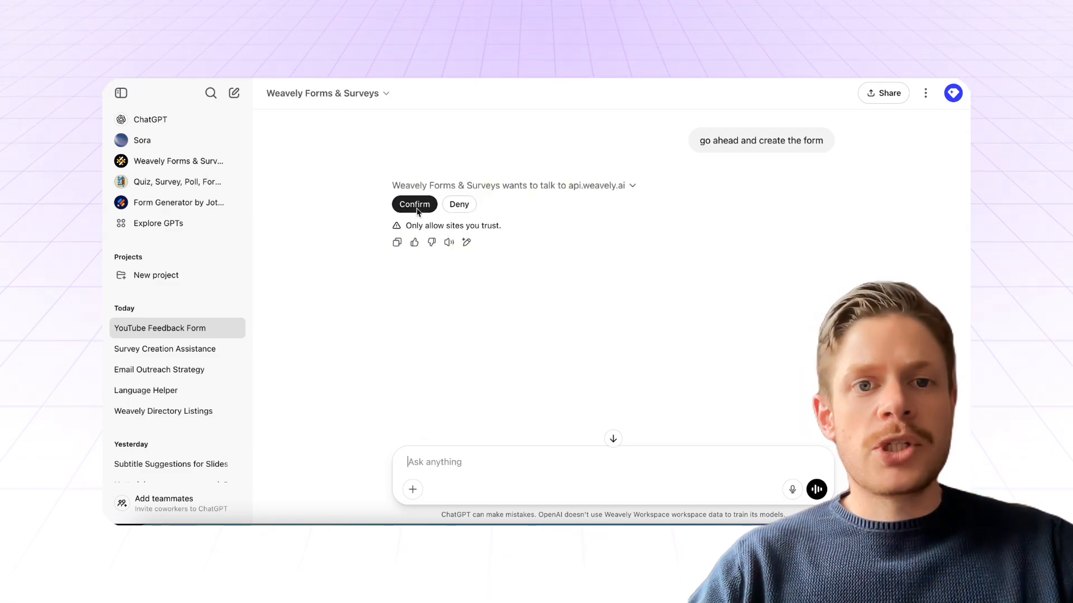
left_click(414, 203)
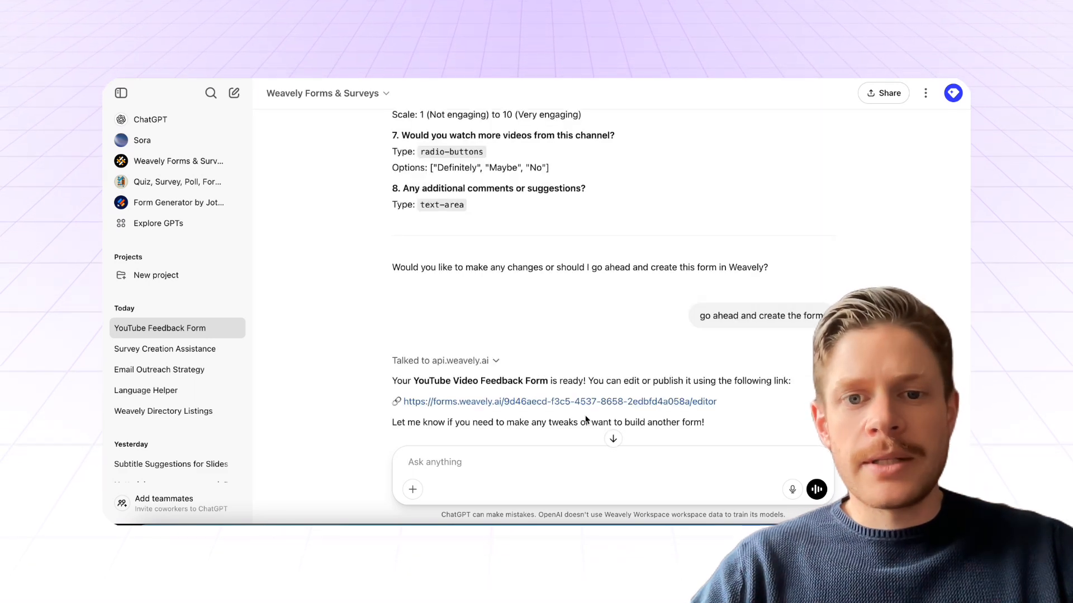
- Review the generated form in the Weavely editor and switch to its desktop preview
left_click(558, 401)
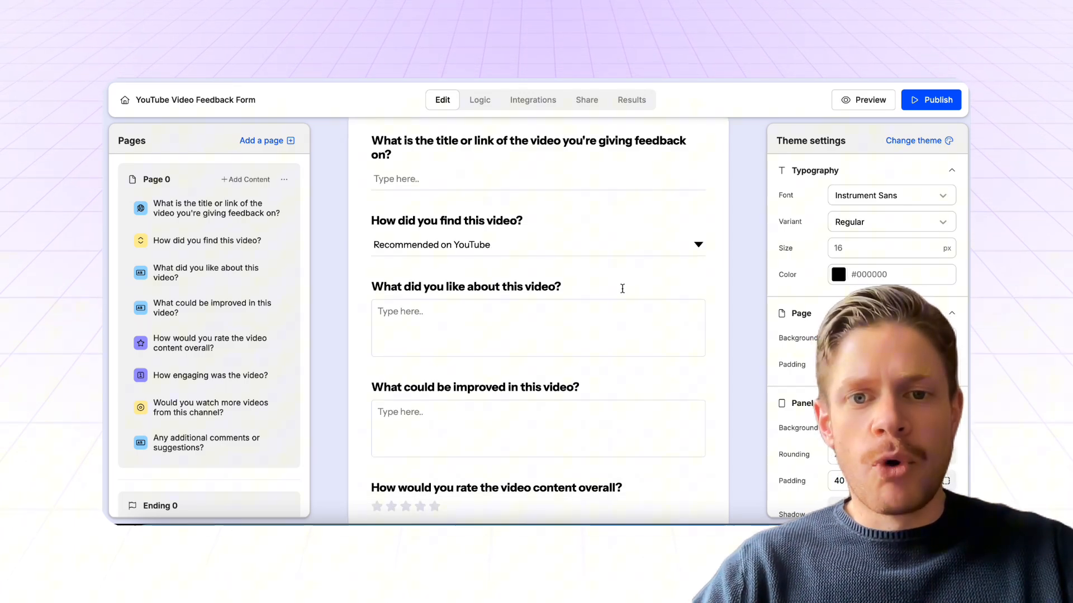
scroll("down", 3)
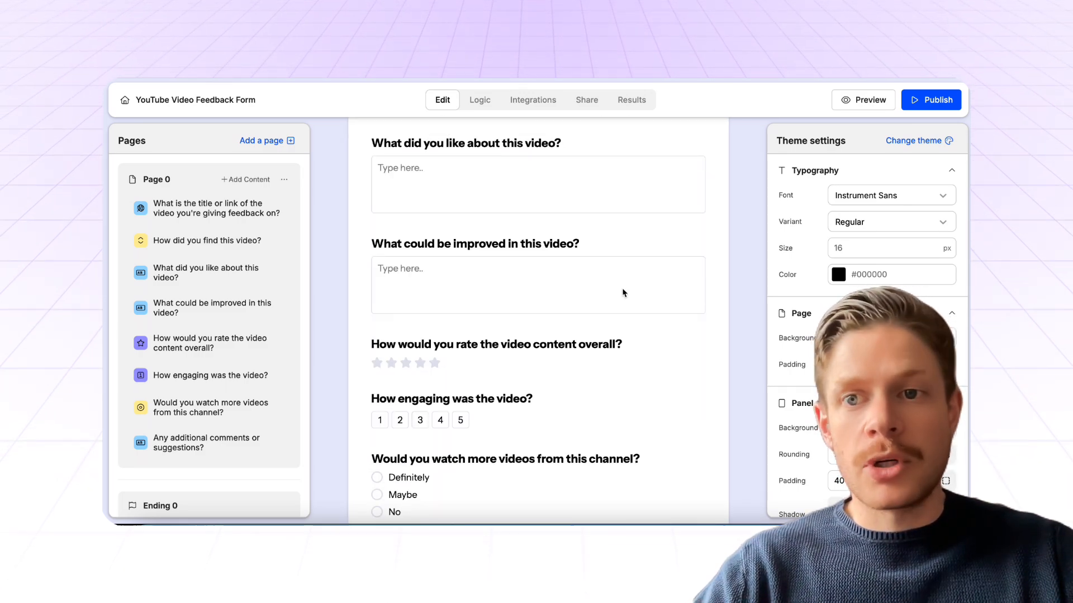
scroll("down", 3)
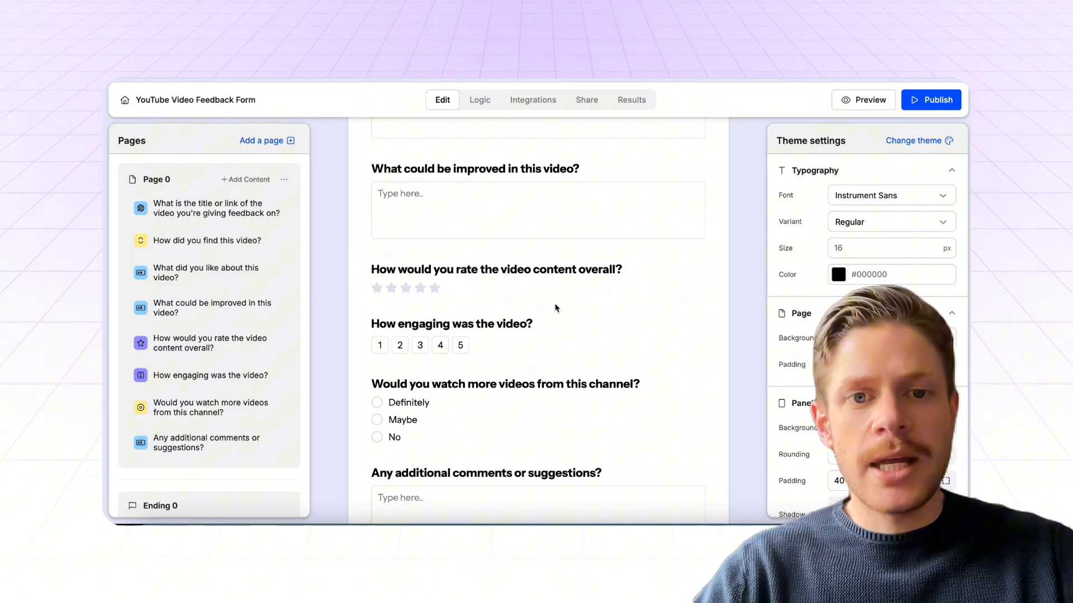
left_click(864, 100)
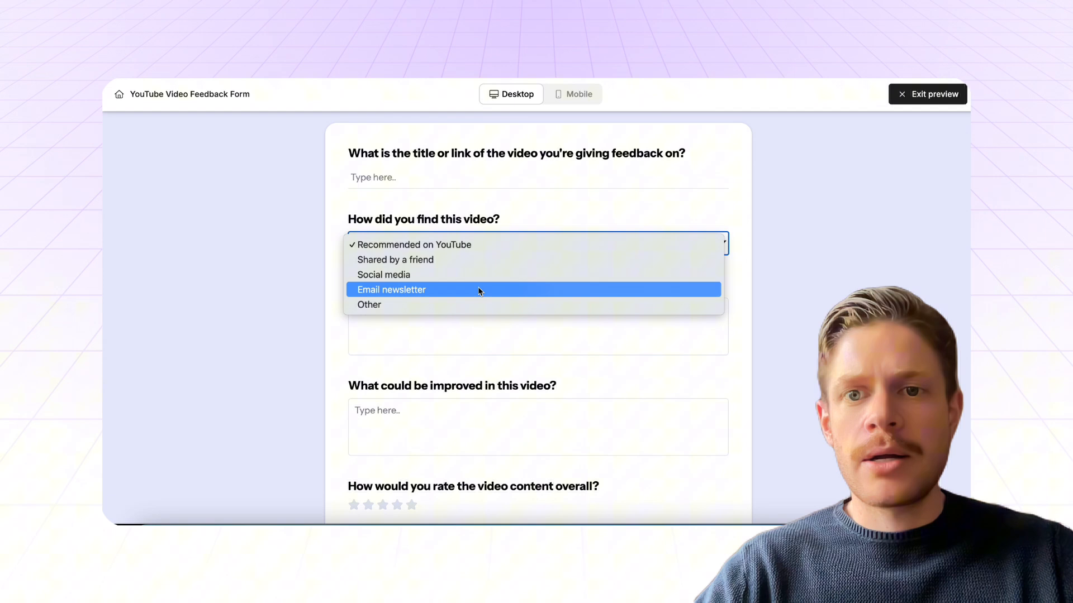
- Answer 'shared by a friend' and engagement rating 2 in preview, then exit back to the editor
left_click(394, 259)
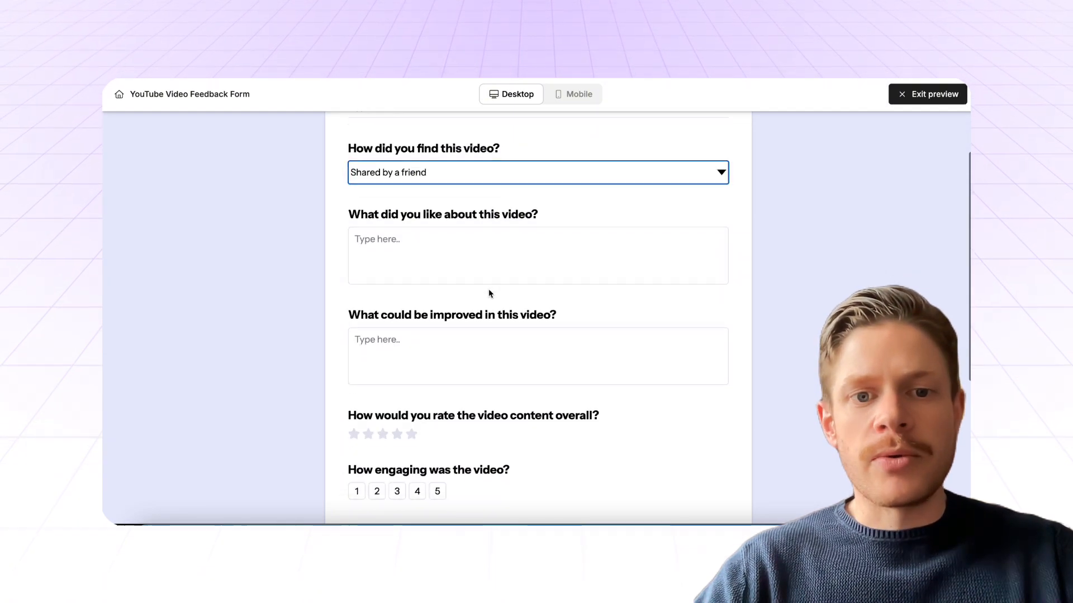
scroll("down", 3)
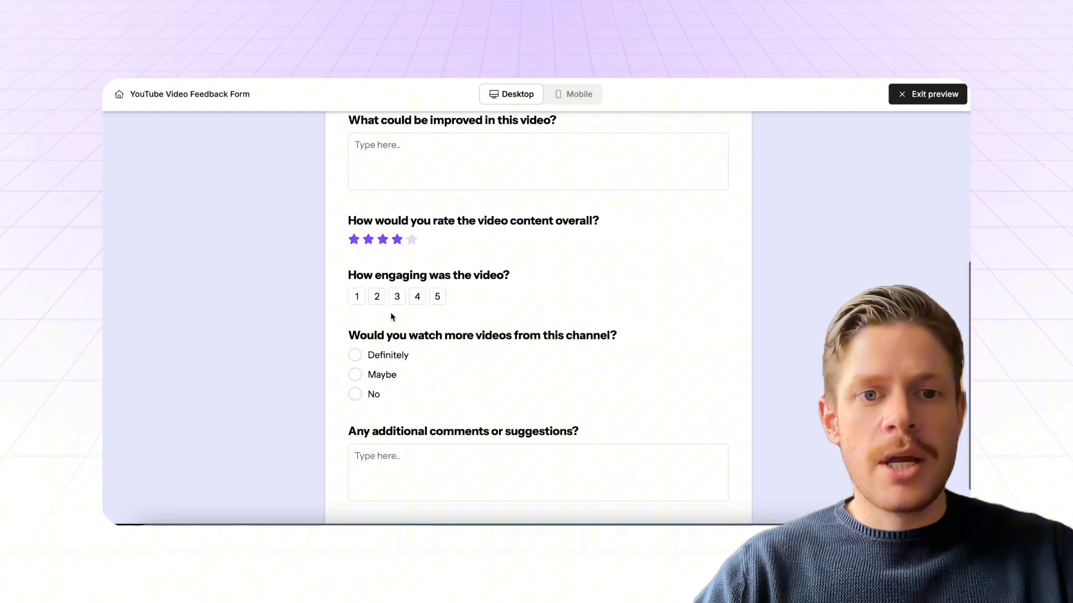
left_click(376, 296)
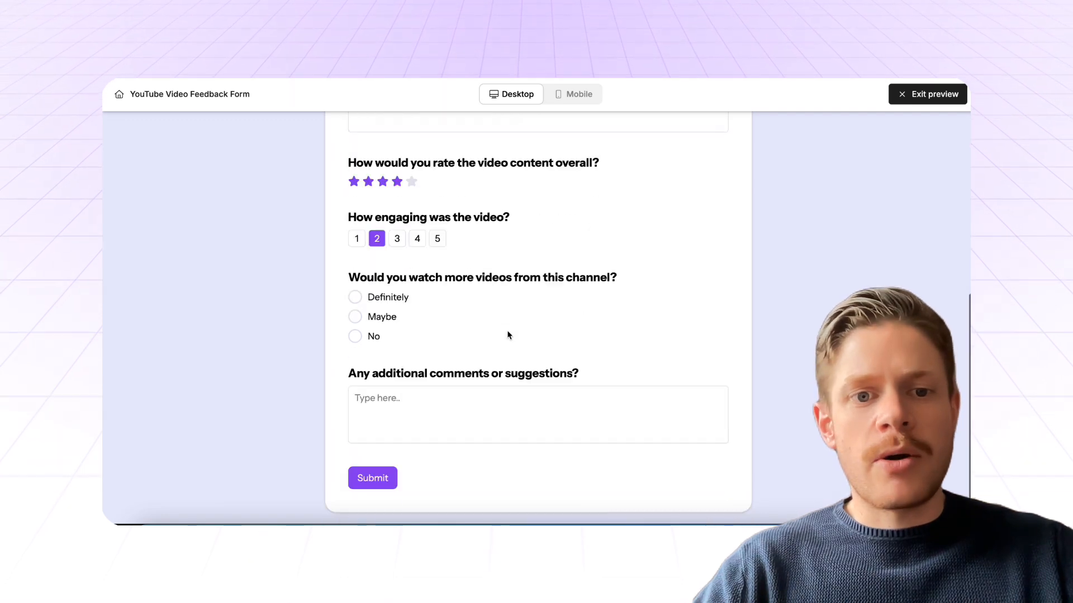
left_click(933, 94)
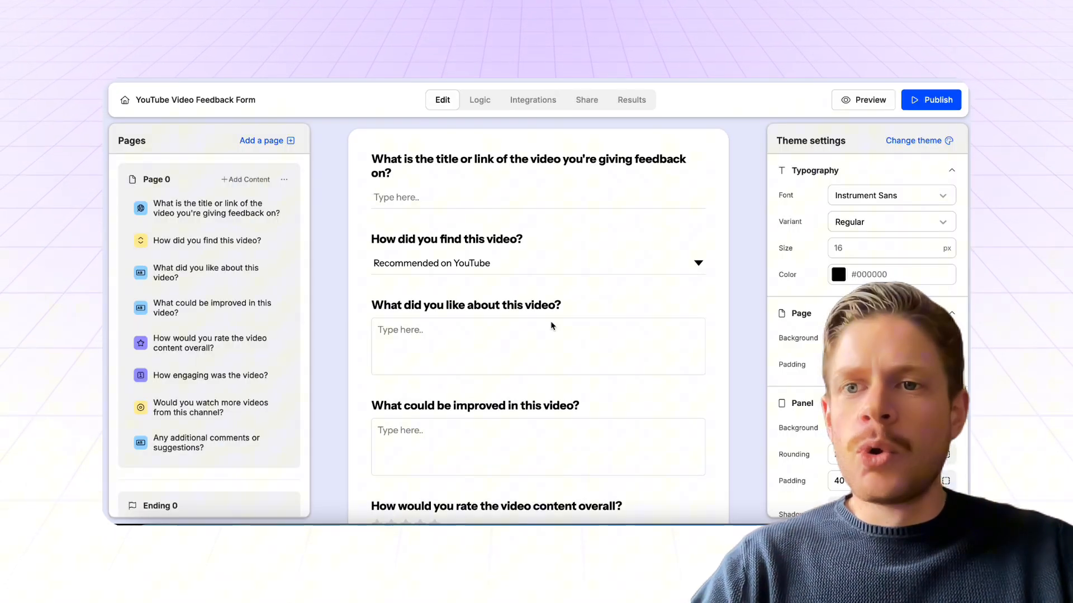
- Dismiss the add-content window and start changing the form's theme
left_click(245, 179)
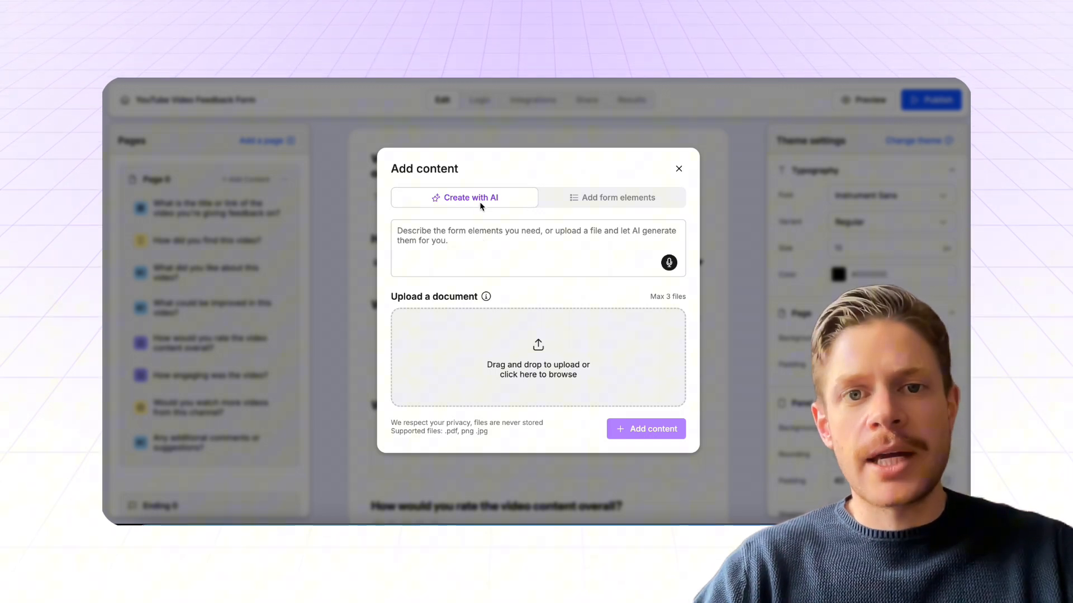
left_click(679, 169)
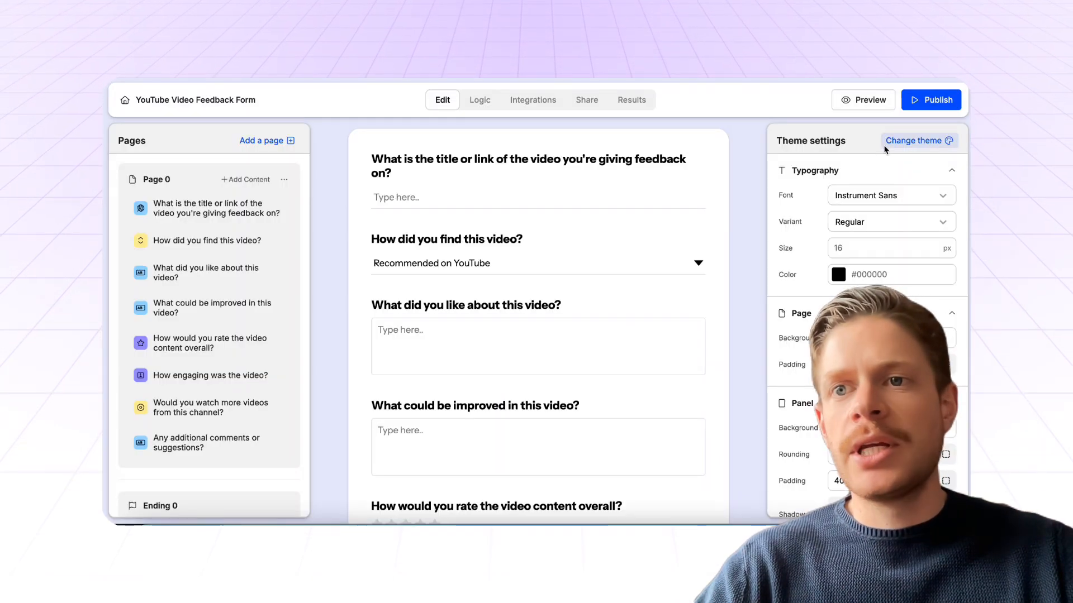
left_click(914, 140)
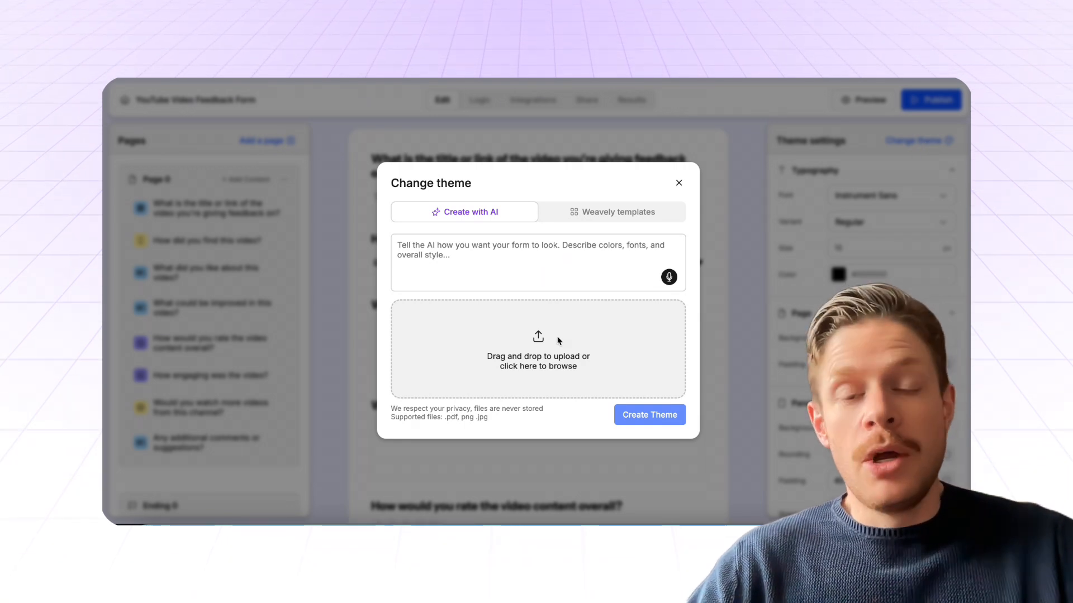
- Upload the red Coca-Cola screenshot PNG and create an AI theme from it
left_click(538, 347)
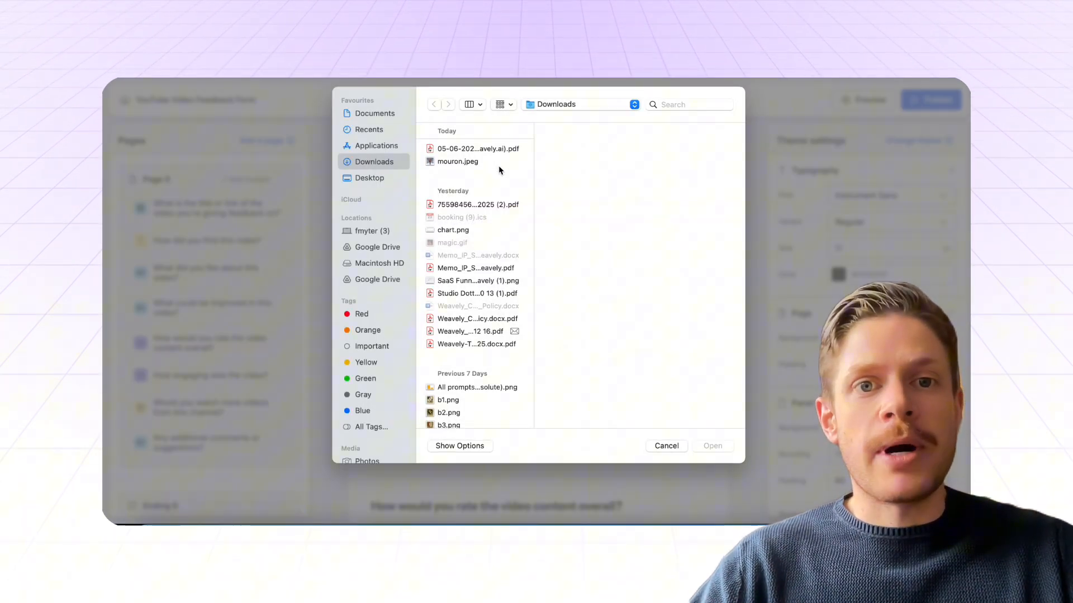
left_click(473, 177)
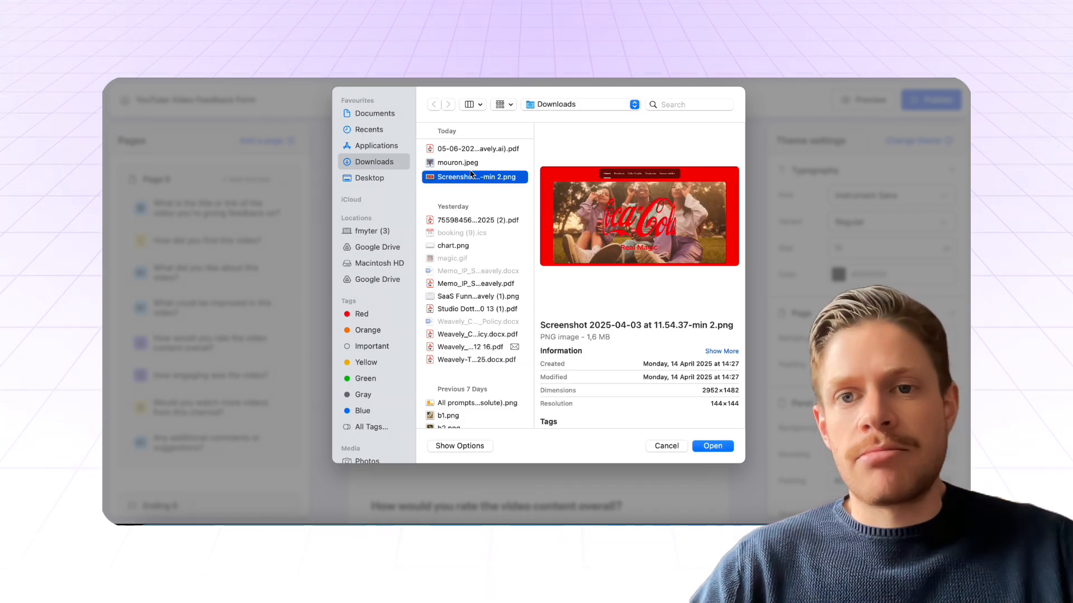
left_click(712, 446)
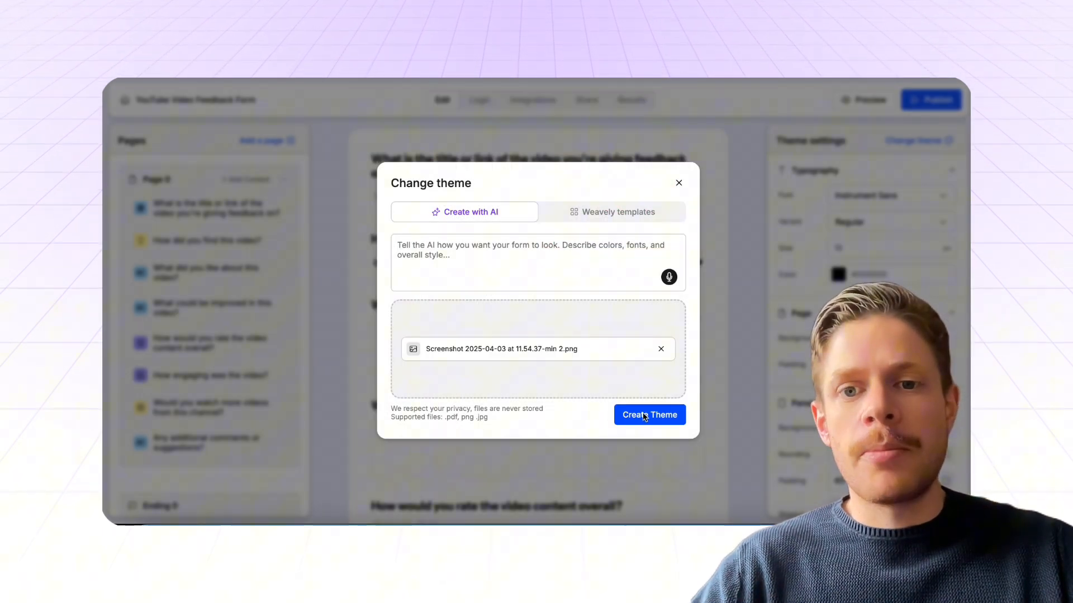
left_click(648, 415)
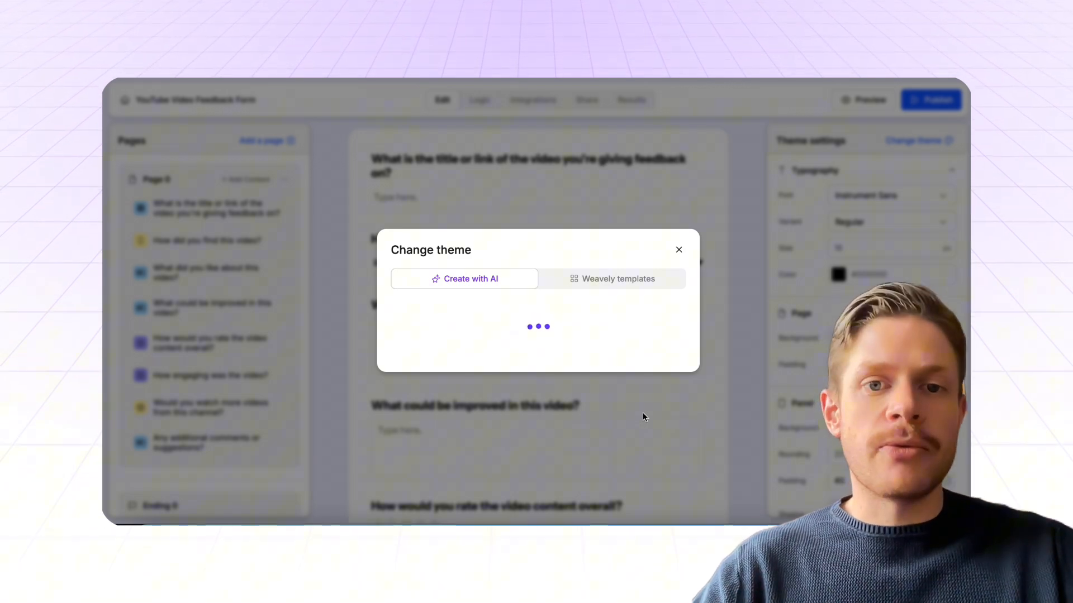
- Review the red theme on the form and publish it for a shareable link
left_click(678, 249)
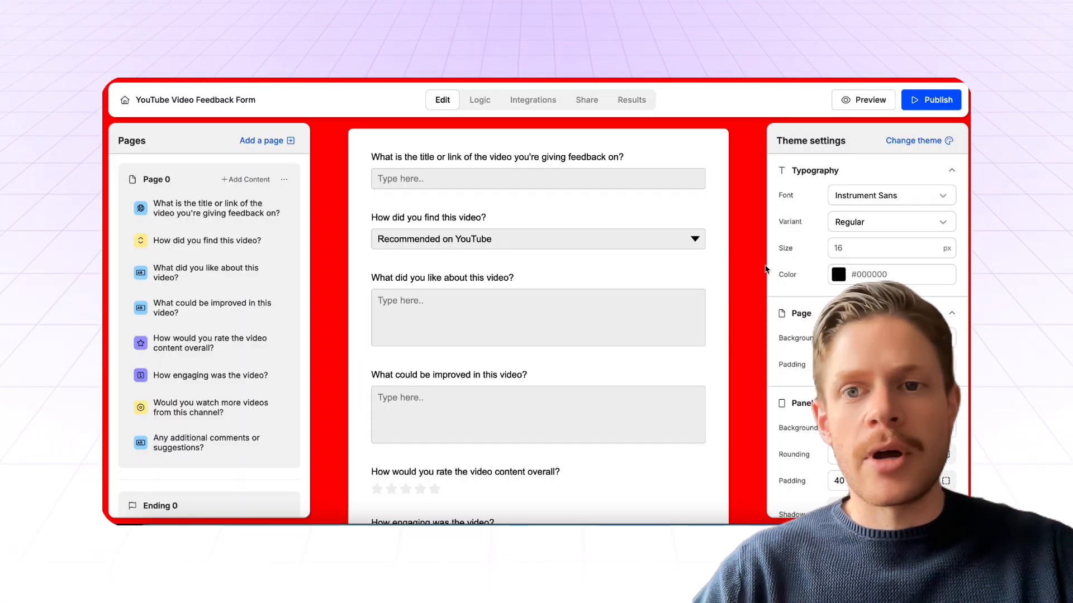
mouse_move(710, 308)
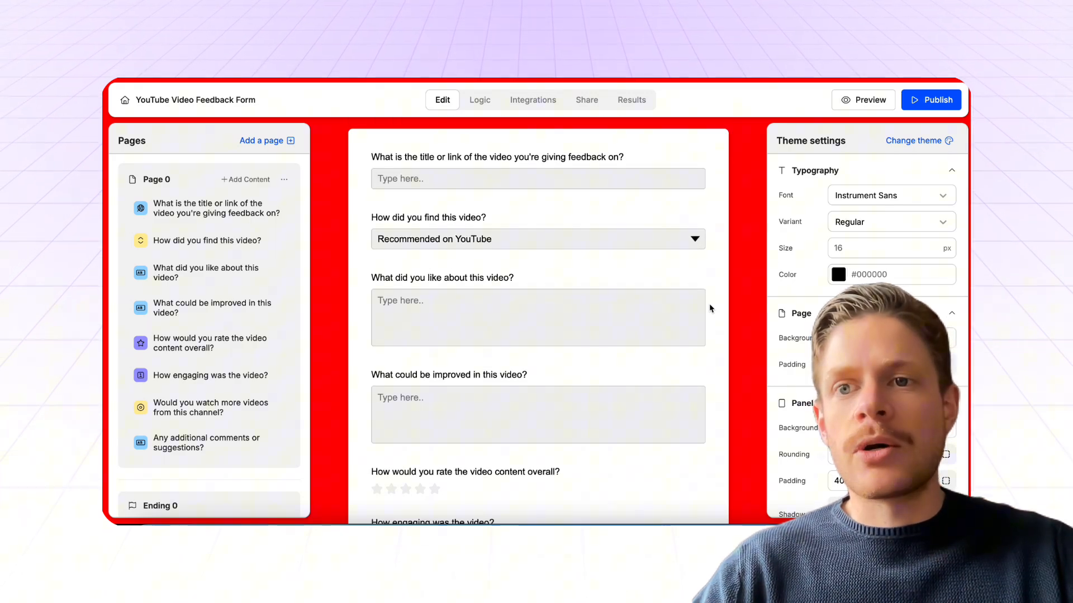
scroll("down", 3)
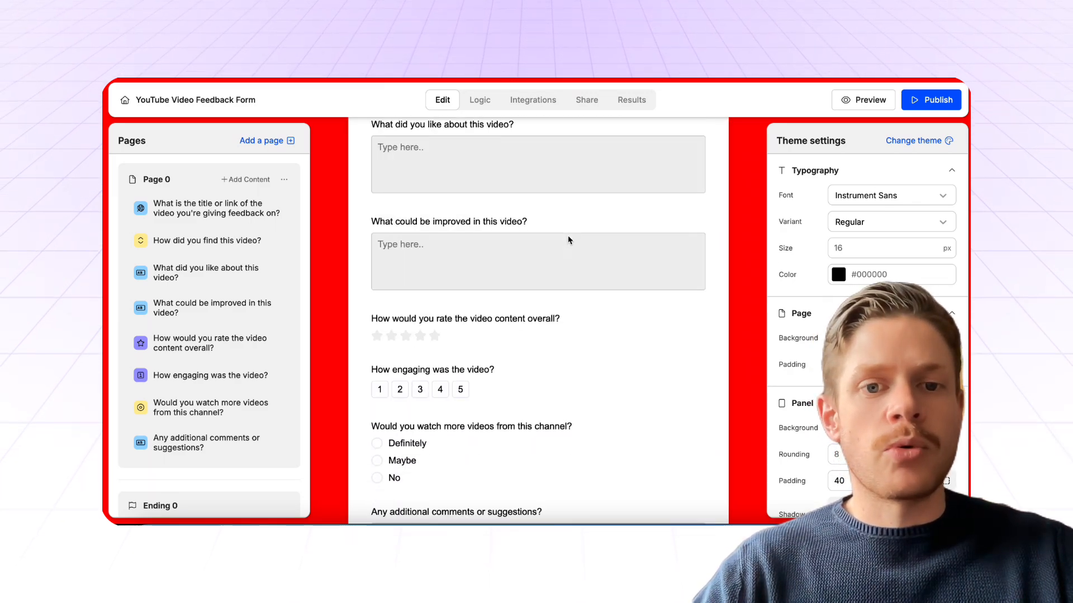
scroll("up", 3)
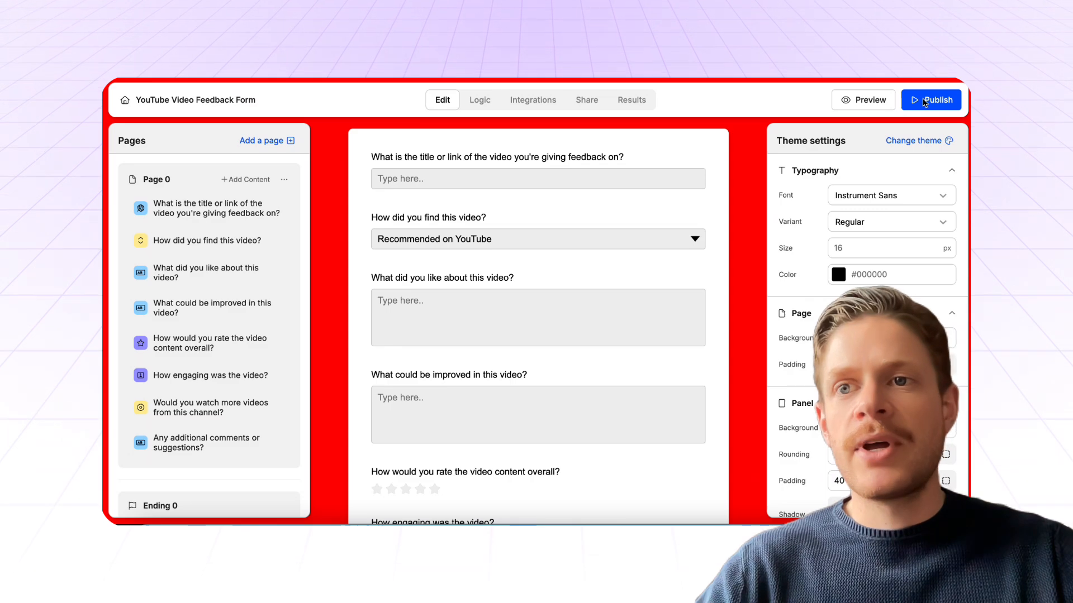
left_click(931, 100)
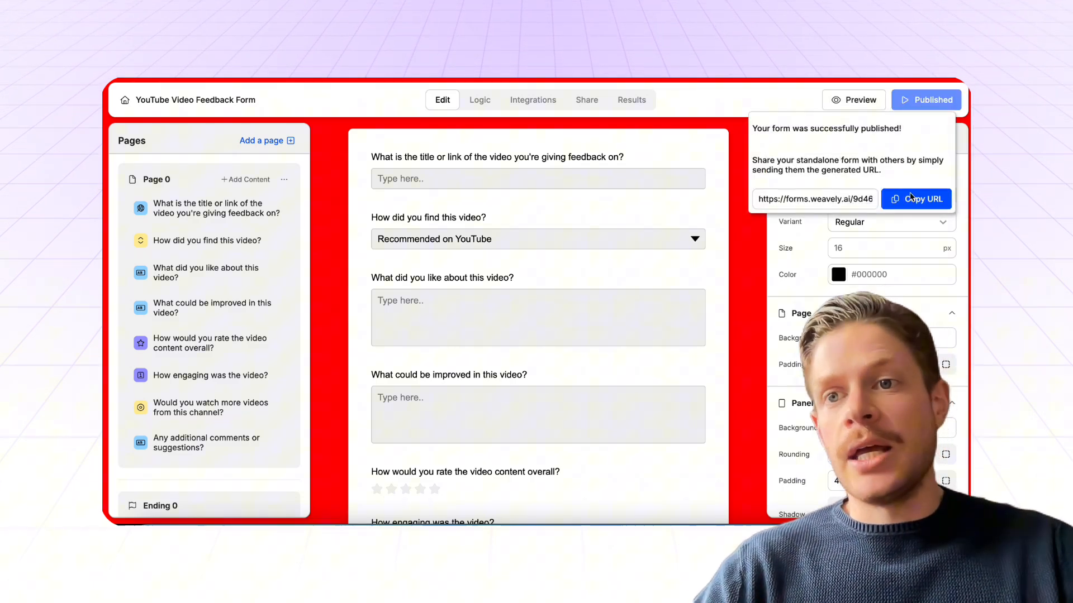